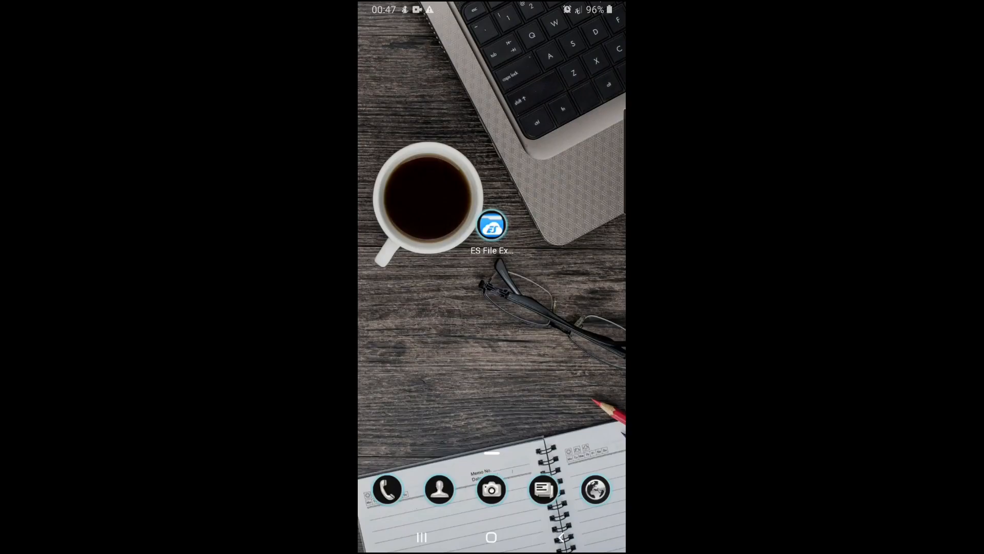
Launch ES File Explorer, grant storage permission and start past the welcome screen
{"action": "left_click", "coordinate": [491, 224]}
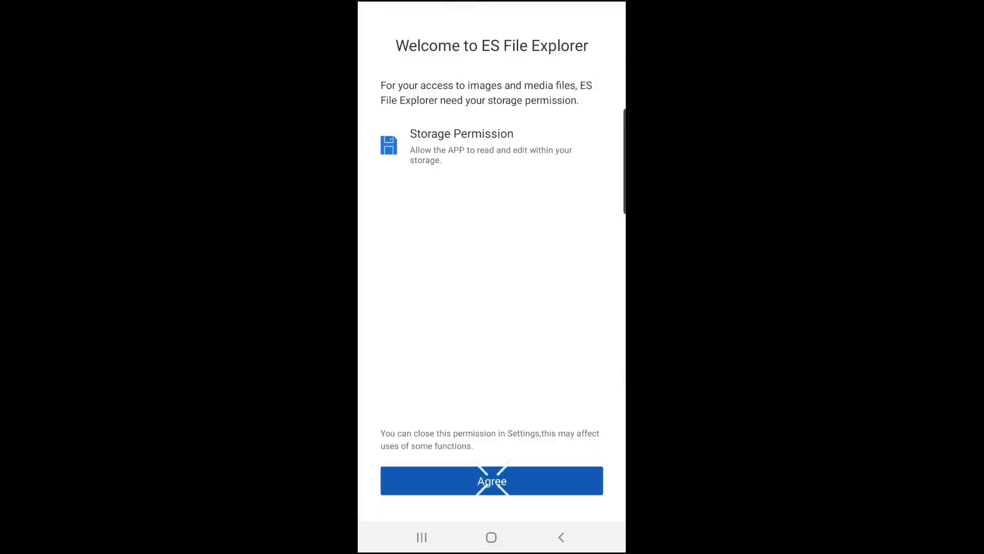
{"action": "left_click", "coordinate": [491, 481]}
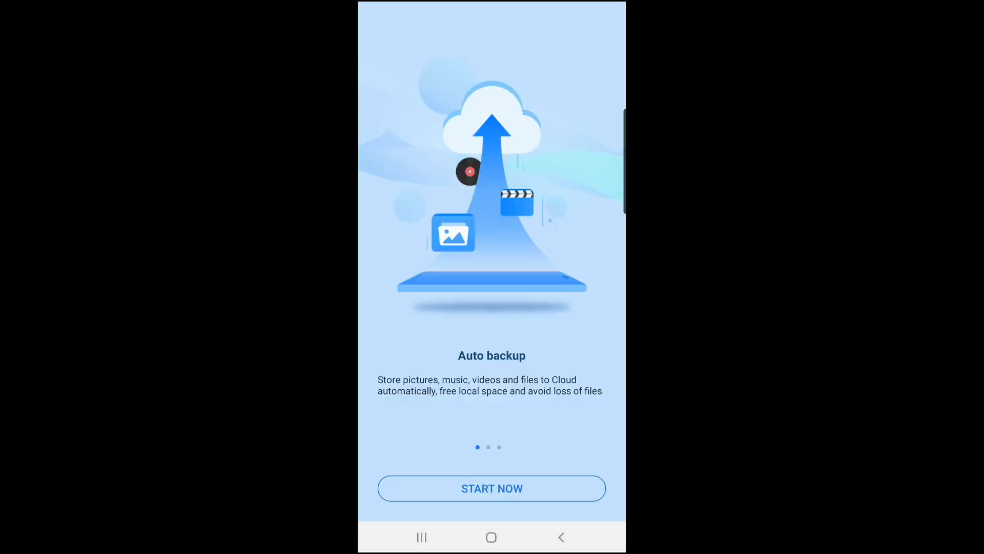
{"action": "left_click", "coordinate": [491, 488]}
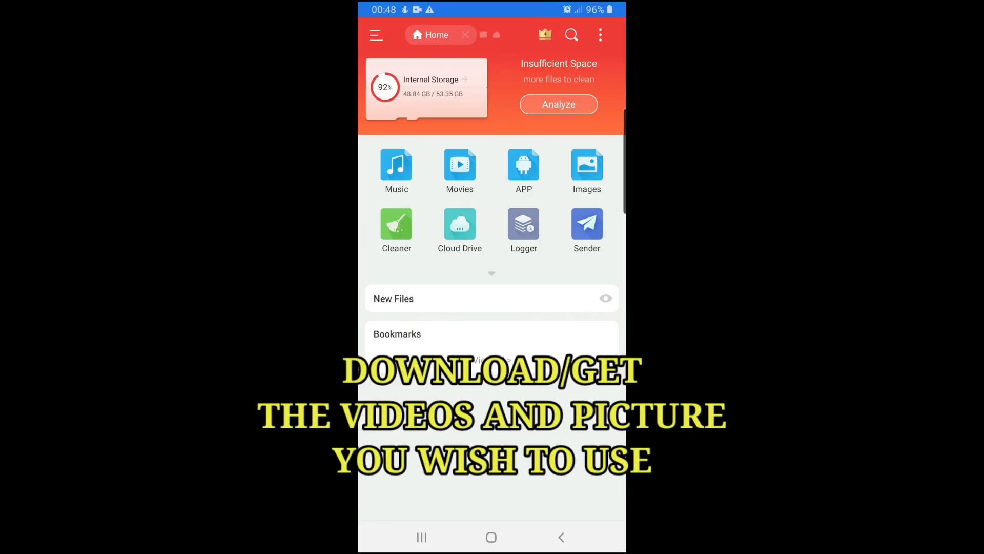
Go into Internal Storage's work space folder holding the custom images and video
{"action": "left_click", "coordinate": [426, 86]}
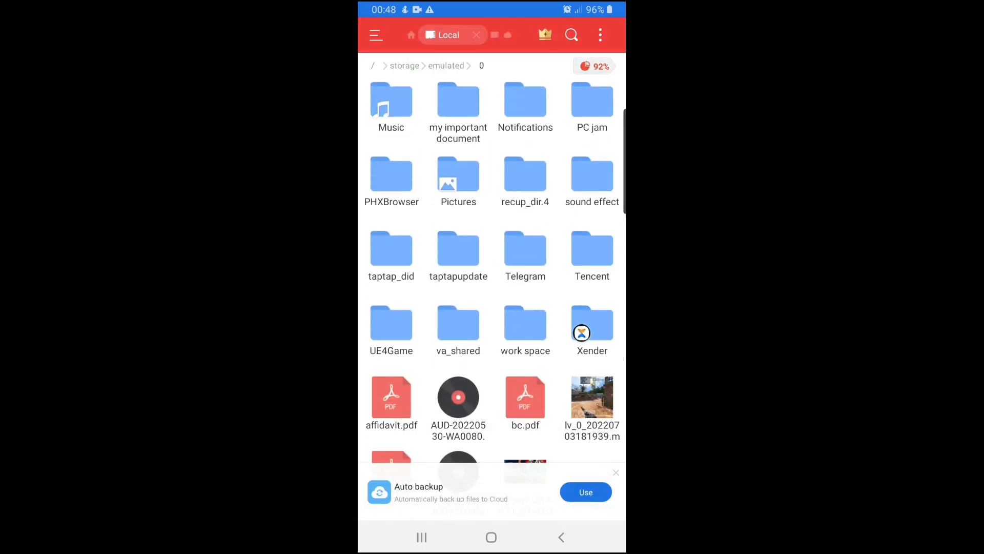
{"action": "left_click", "coordinate": [525, 323]}
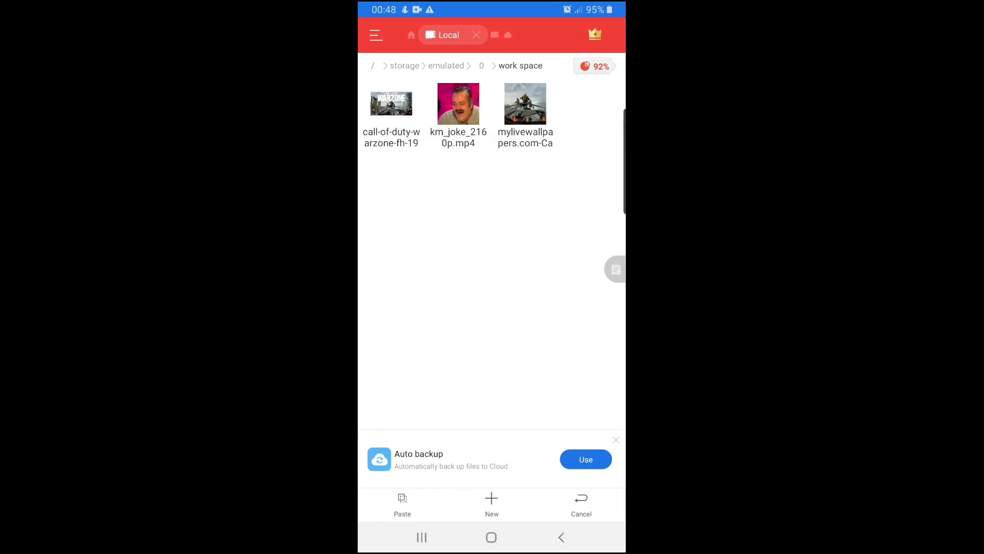
Navigate to Android > data > Call of Duty > files > ExtractQts
{"action": "left_click", "coordinate": [482, 66]}
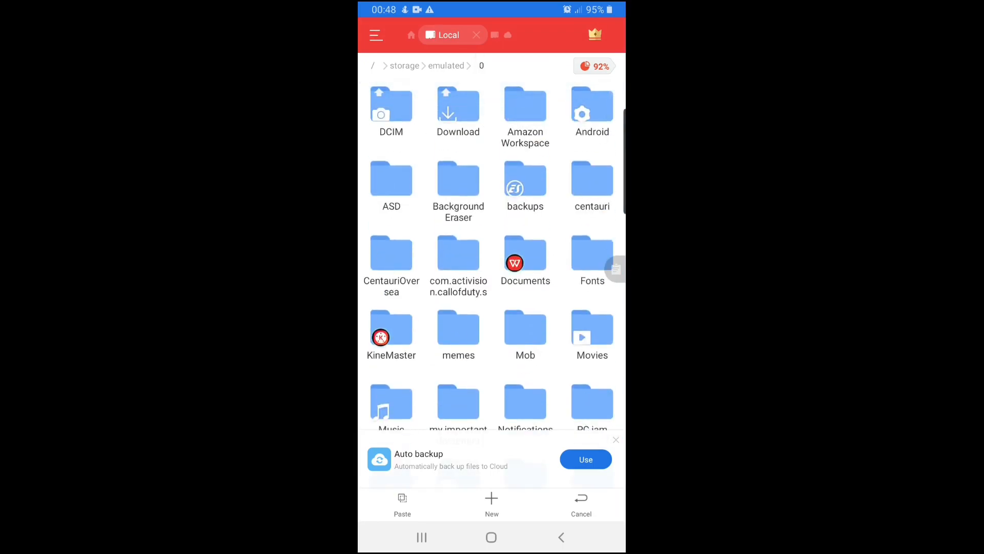
{"action": "left_click", "coordinate": [591, 105]}
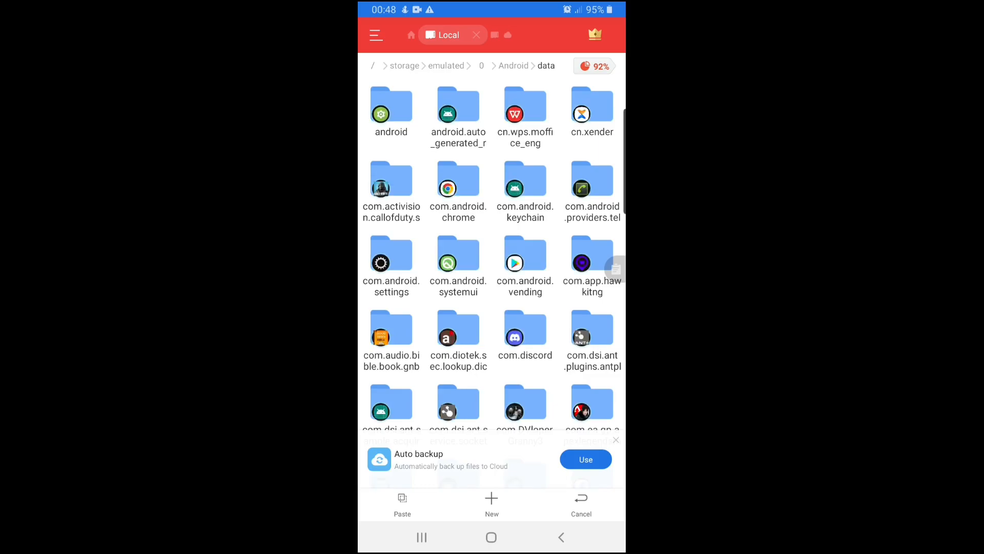
{"action": "left_click", "coordinate": [391, 178]}
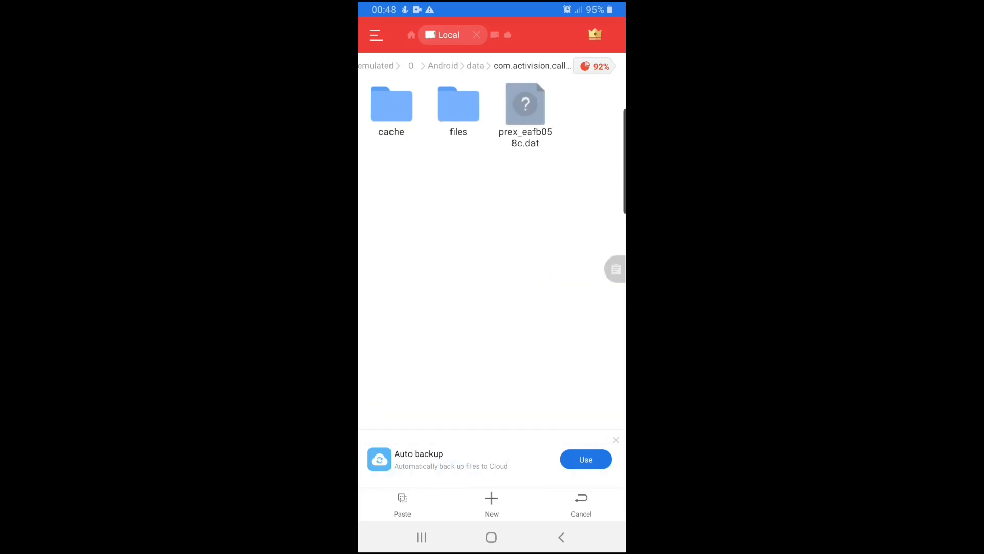
{"action": "left_click", "coordinate": [457, 104]}
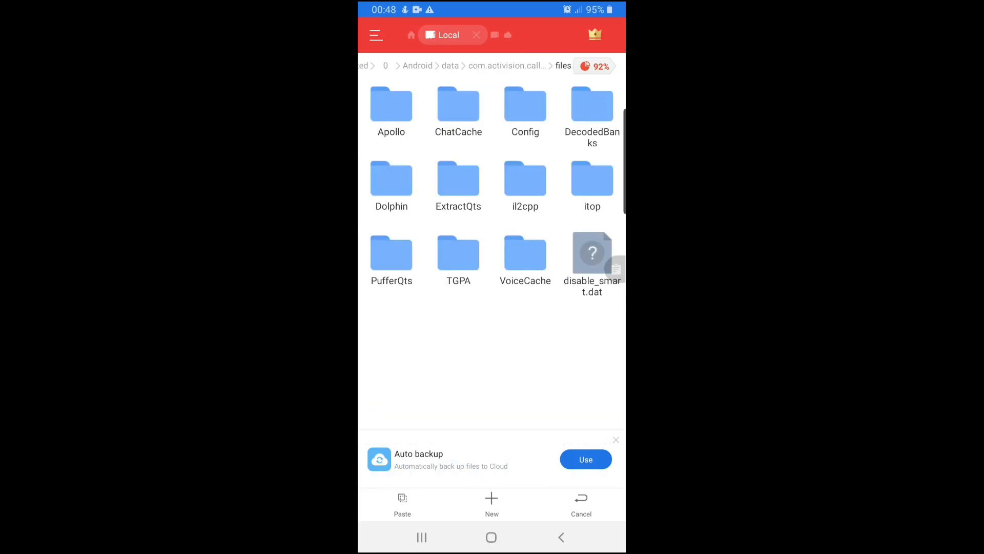
{"action": "left_click", "coordinate": [458, 183]}
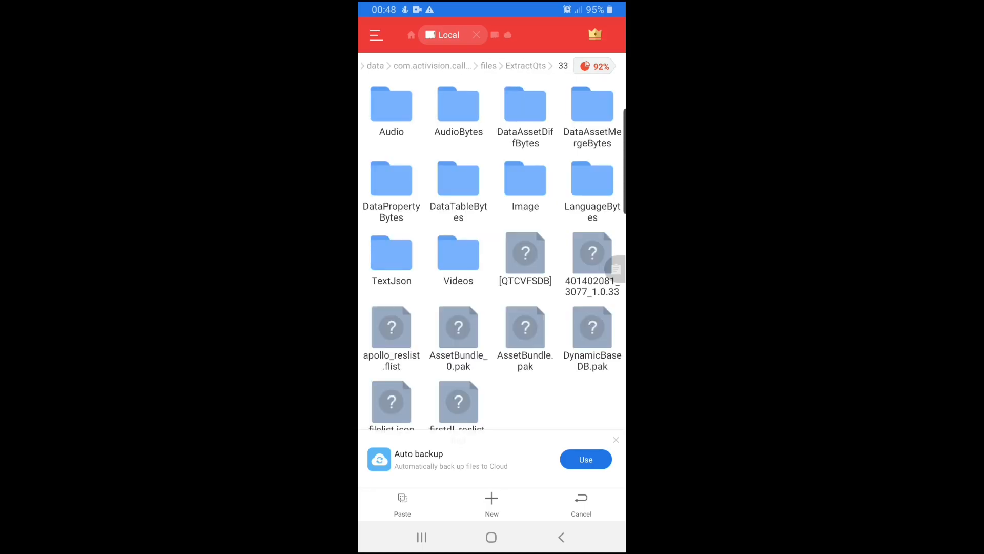
Paste the three copied custom files into the ExtractQts folder
{"action": "left_click", "coordinate": [525, 66]}
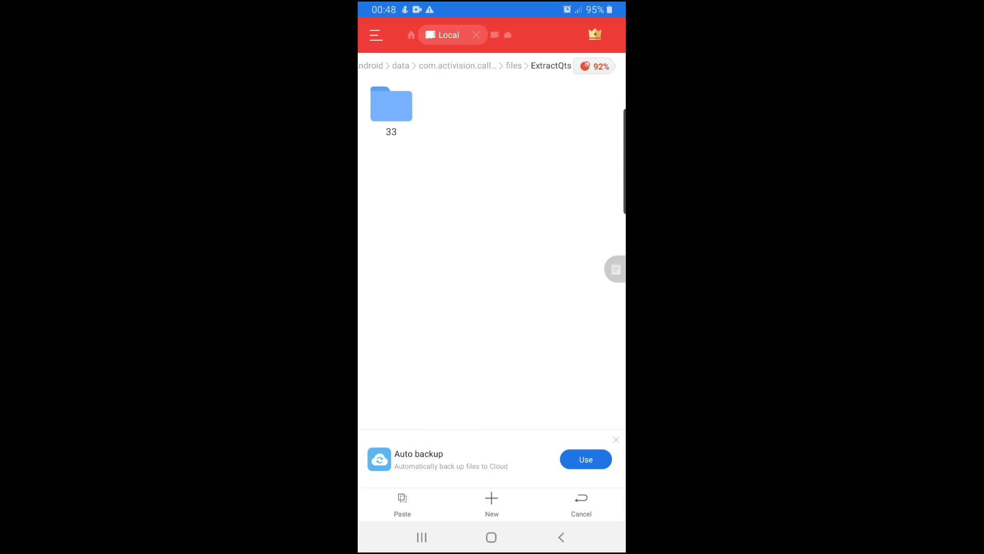
{"action": "left_click", "coordinate": [402, 504]}
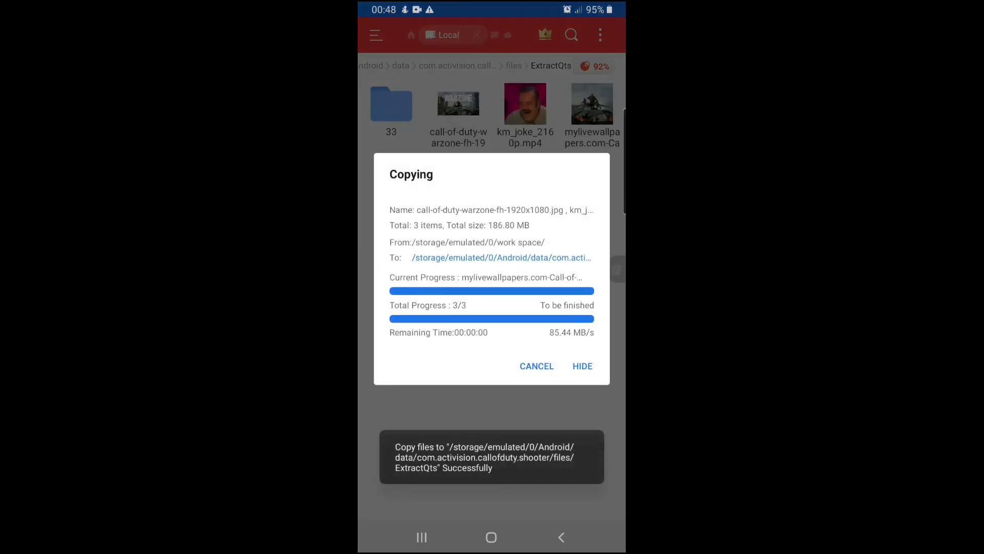
Dismiss the copy progress and enter folder 33 with the game's asset folders
{"action": "left_click", "coordinate": [580, 366]}
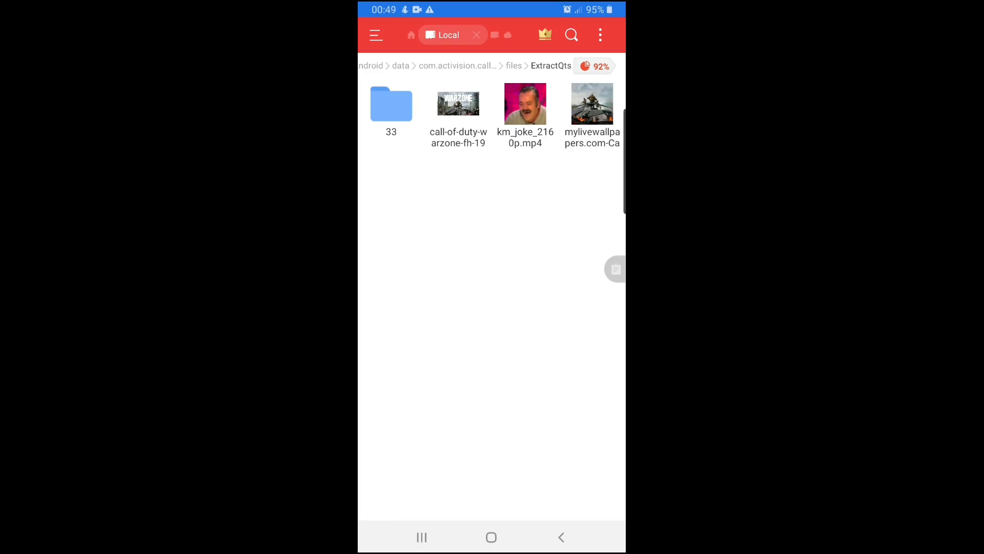
{"action": "left_click", "coordinate": [391, 105]}
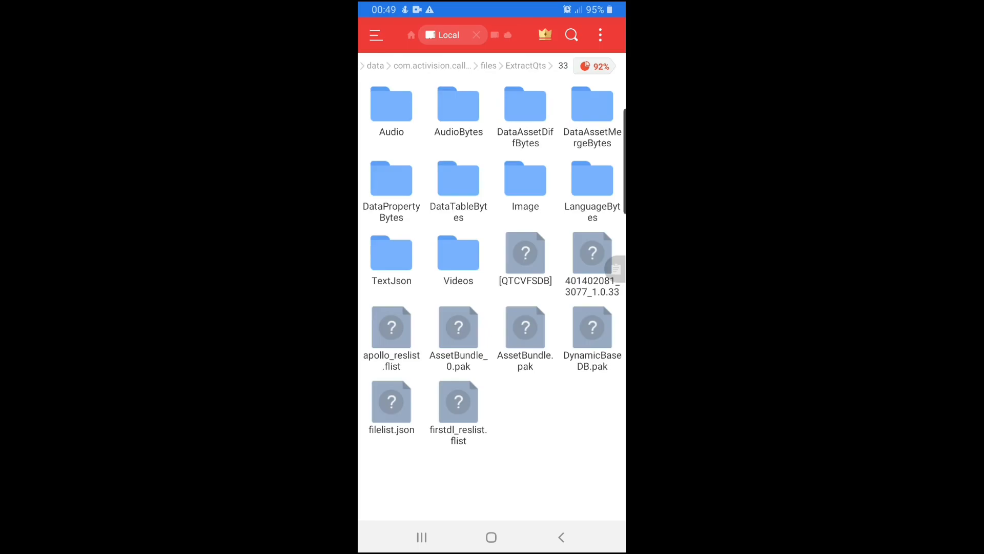
{"action": "left_click", "coordinate": [525, 177]}
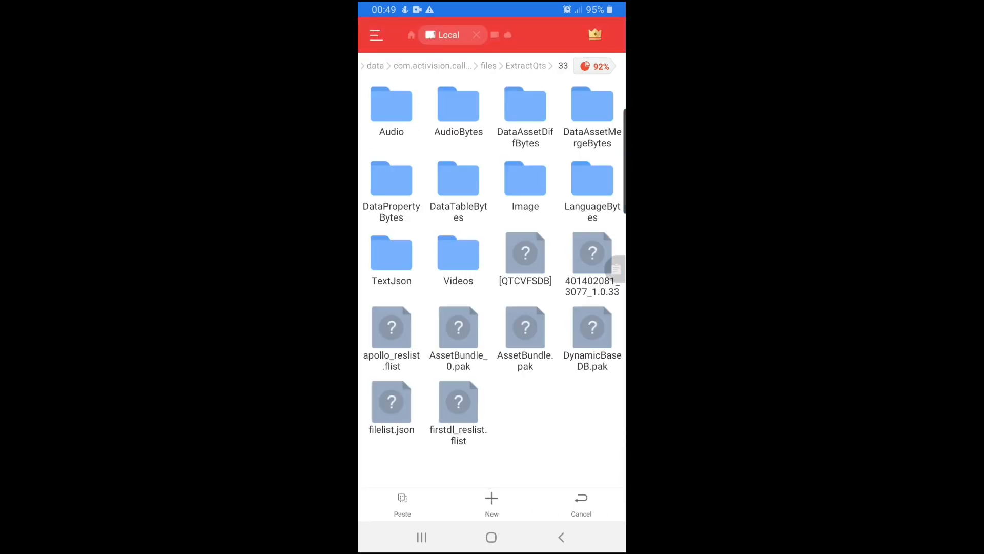
Copy the name cUPJZVHkPLBHTUOVJ_2.9.44.9.png to the clipboard without renaming the file
{"action": "left_click", "coordinate": [401, 505]}
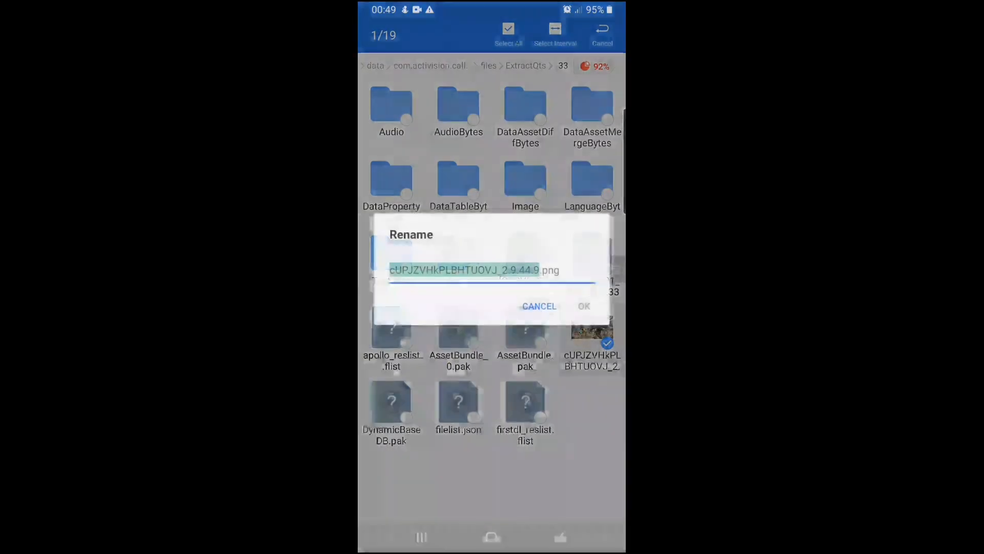
{"action": "left_click", "coordinate": [463, 269]}
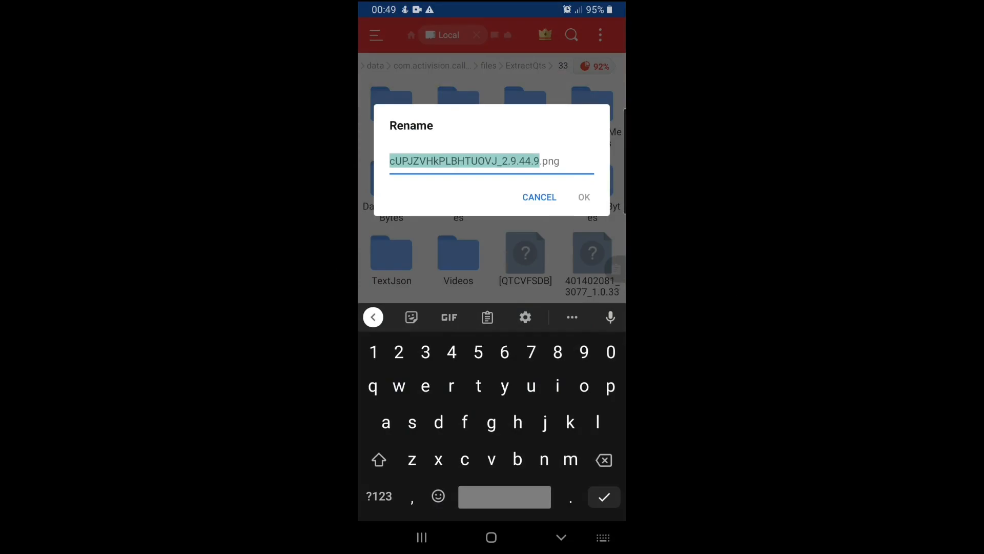
{"action": "double_click", "coordinate": [474, 161]}
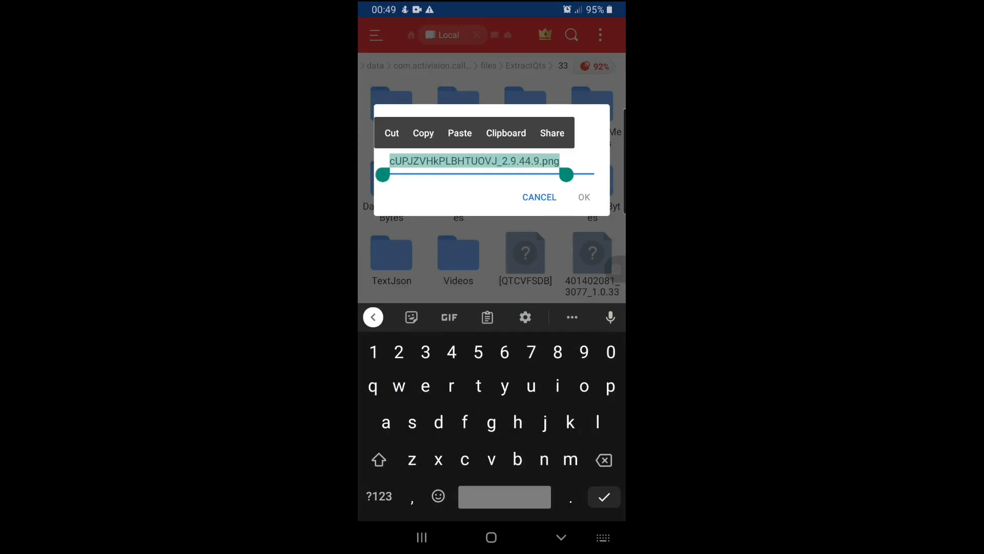
{"action": "left_click", "coordinate": [423, 132]}
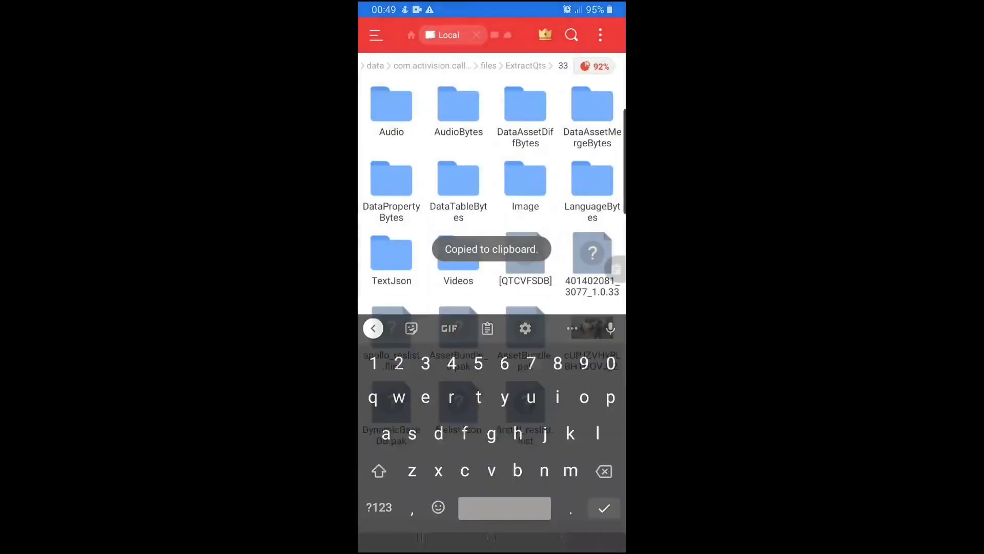
{"action": "left_click", "coordinate": [525, 66]}
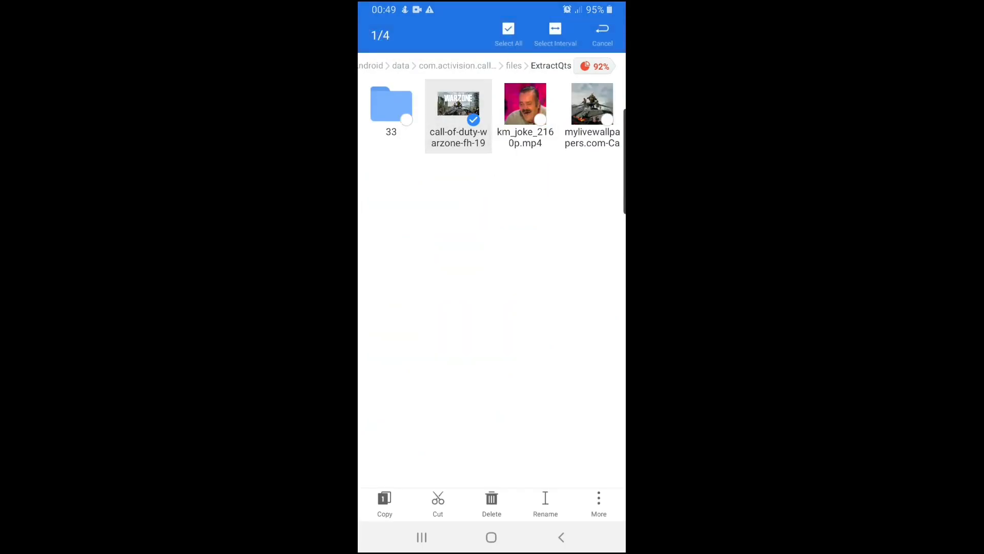
Rename the custom warzone image to cUPJZVHkPLBHTUOVJ_2.9.44.9.png
{"action": "left_click", "coordinate": [544, 502]}
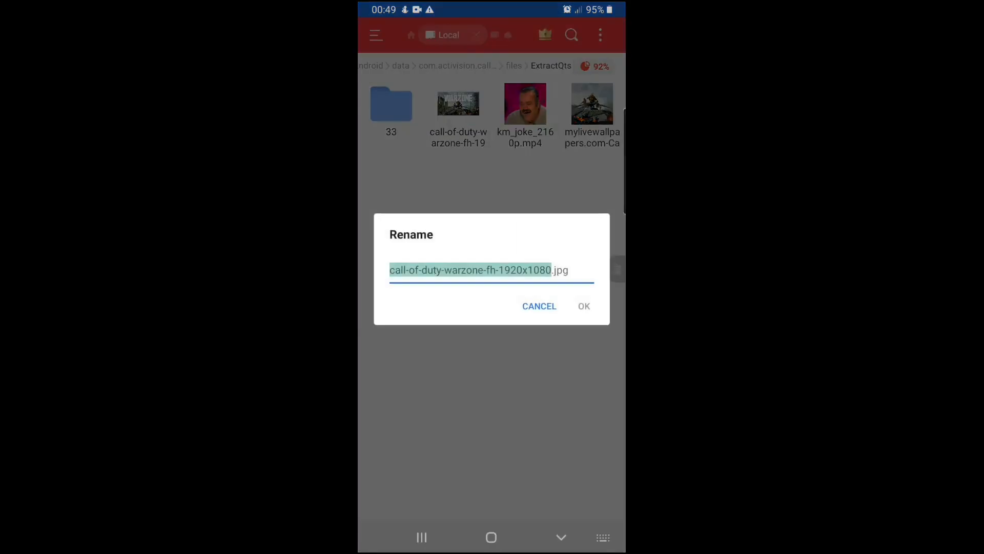
{"action": "left_click", "coordinate": [490, 269]}
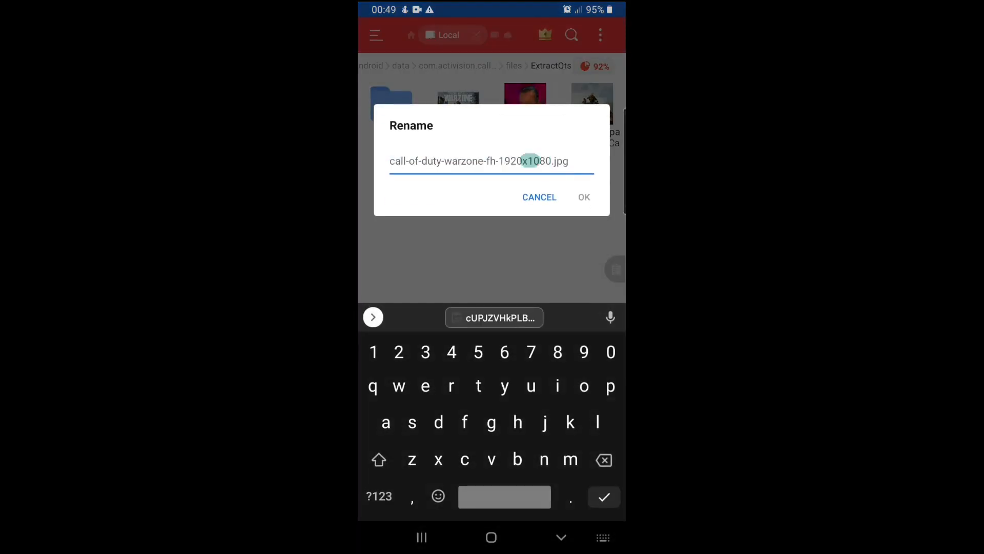
{"action": "left_click", "coordinate": [493, 318]}
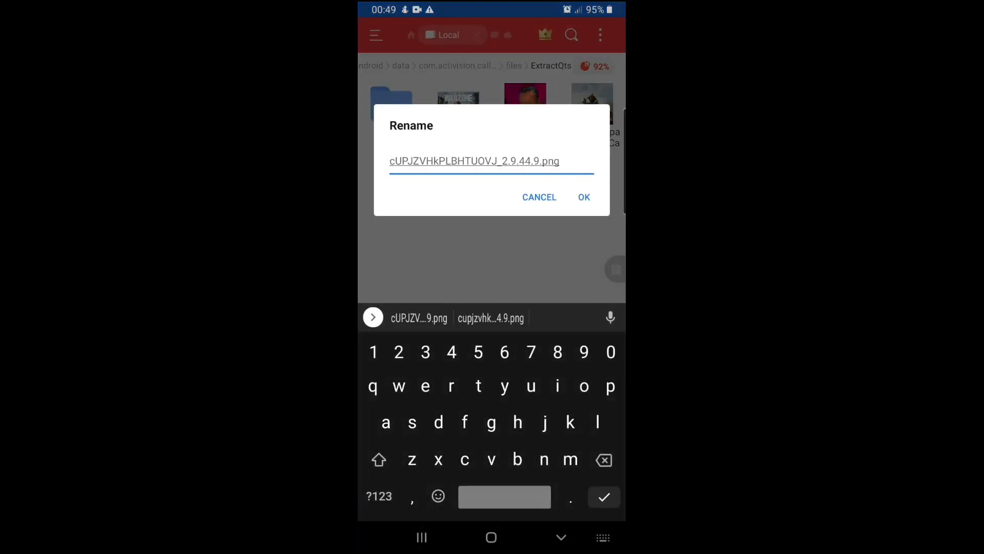
{"action": "left_click", "coordinate": [583, 197]}
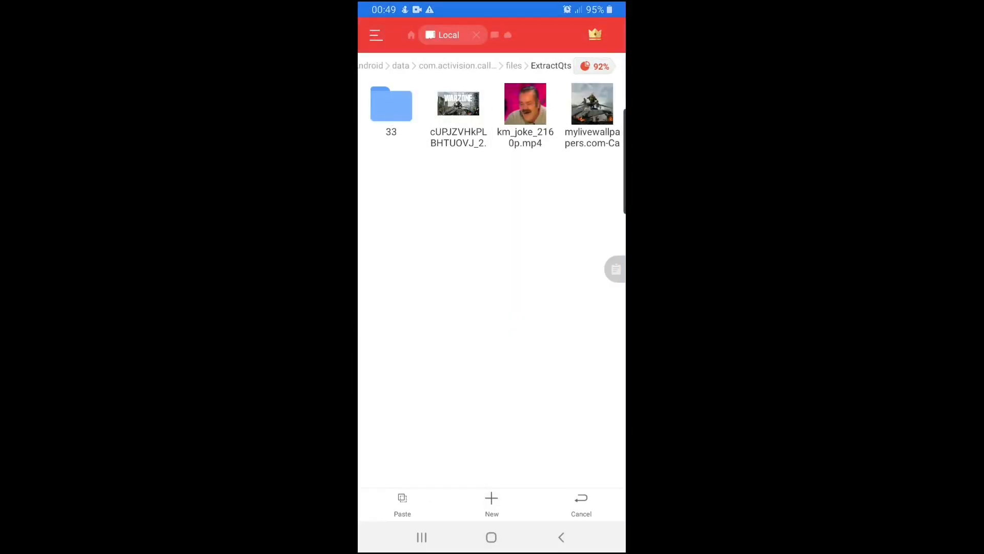
Paste the renamed picture into 33/Image, overwriting the original
{"action": "left_click", "coordinate": [391, 105]}
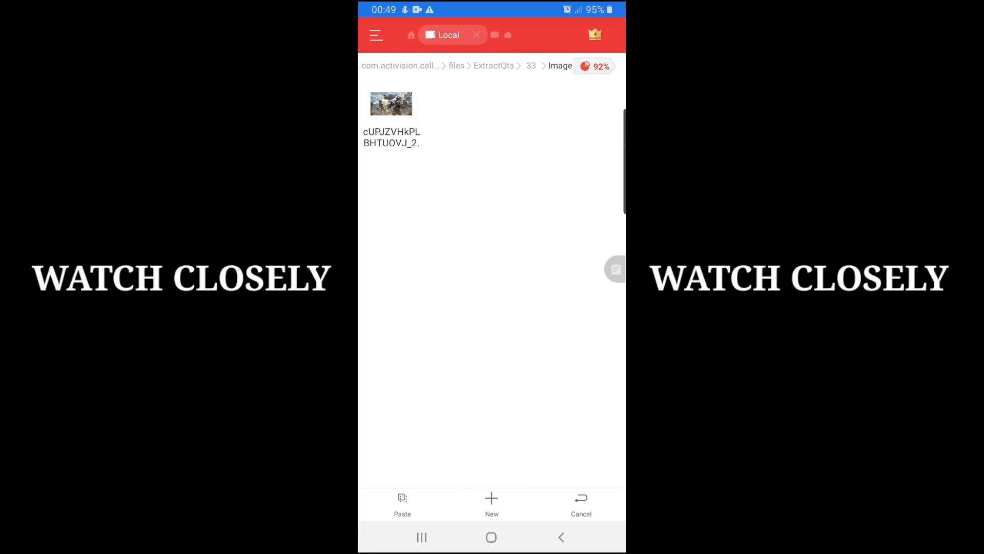
{"action": "left_click", "coordinate": [402, 504]}
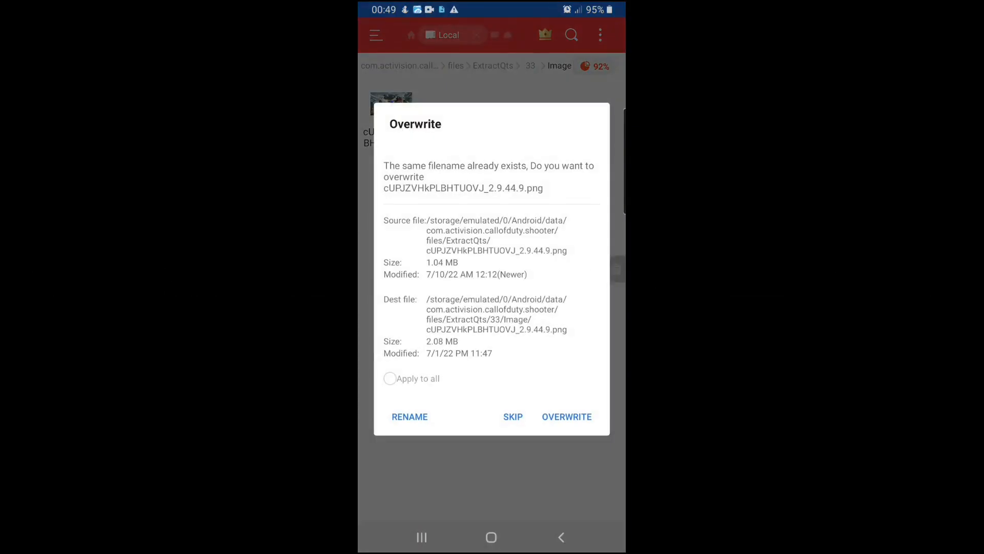
{"action": "left_click", "coordinate": [566, 416]}
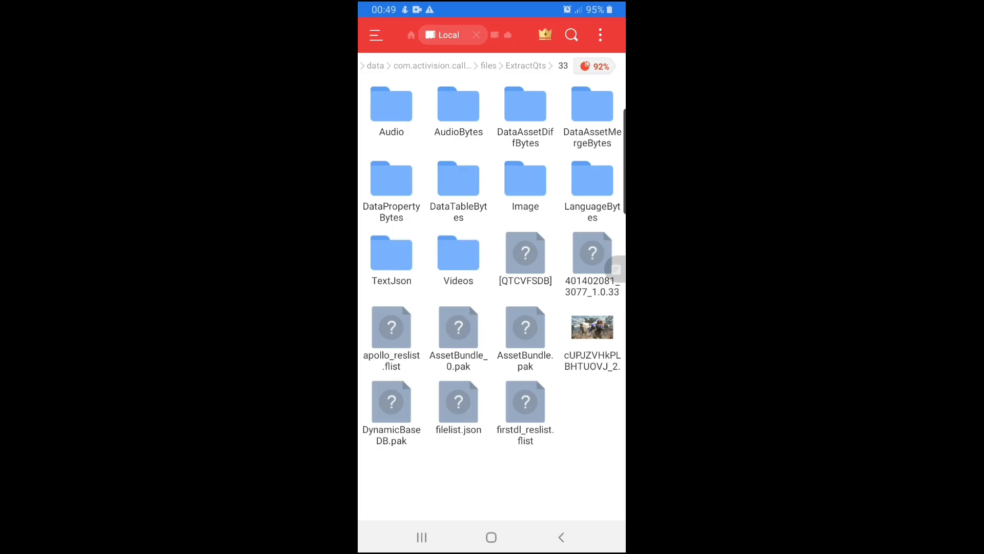
Copy the name Draw_Air.mp4 from the game video and rename the custom video to it
{"action": "left_click", "coordinate": [458, 251]}
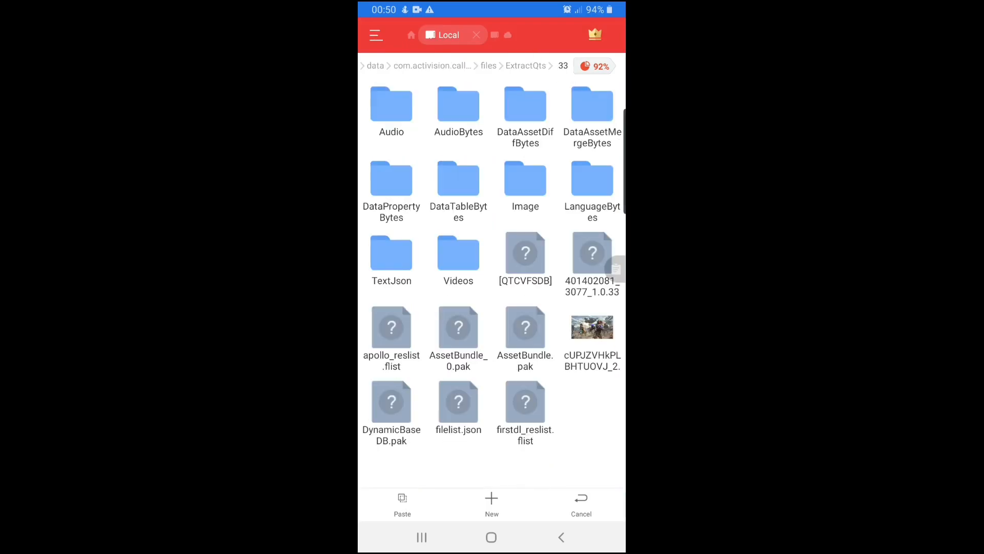
{"action": "left_click", "coordinate": [402, 502]}
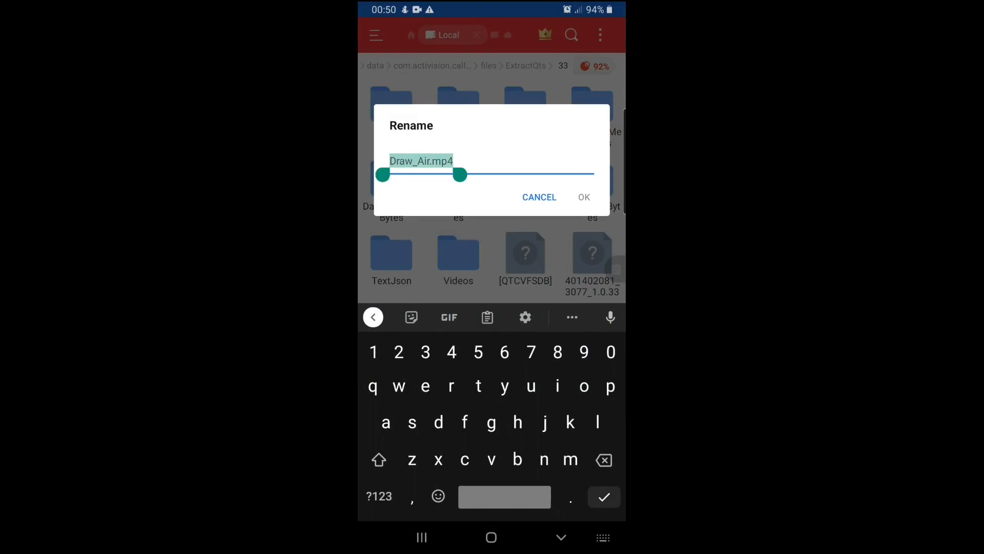
{"action": "left_click", "coordinate": [421, 161]}
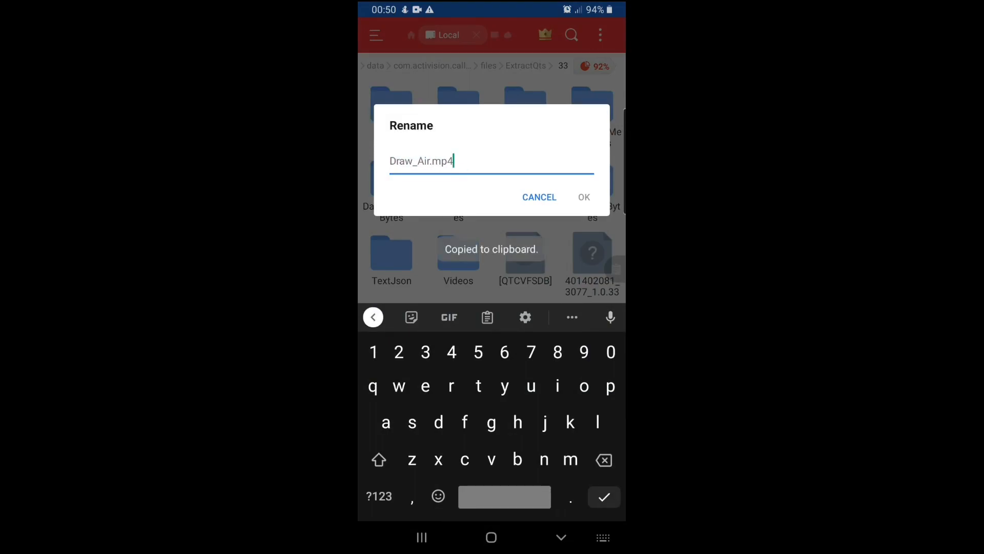
{"action": "left_click", "coordinate": [583, 197]}
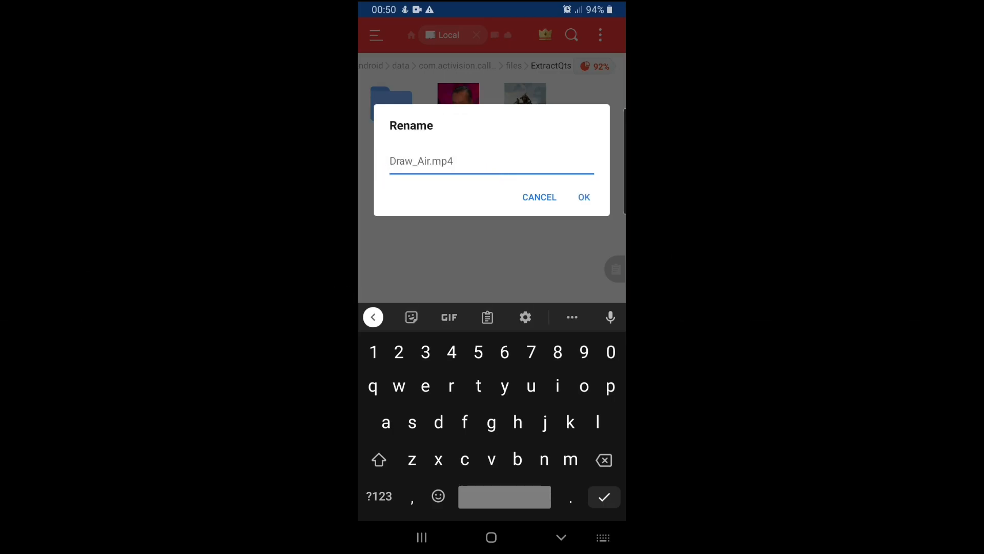
{"action": "left_click", "coordinate": [582, 196]}
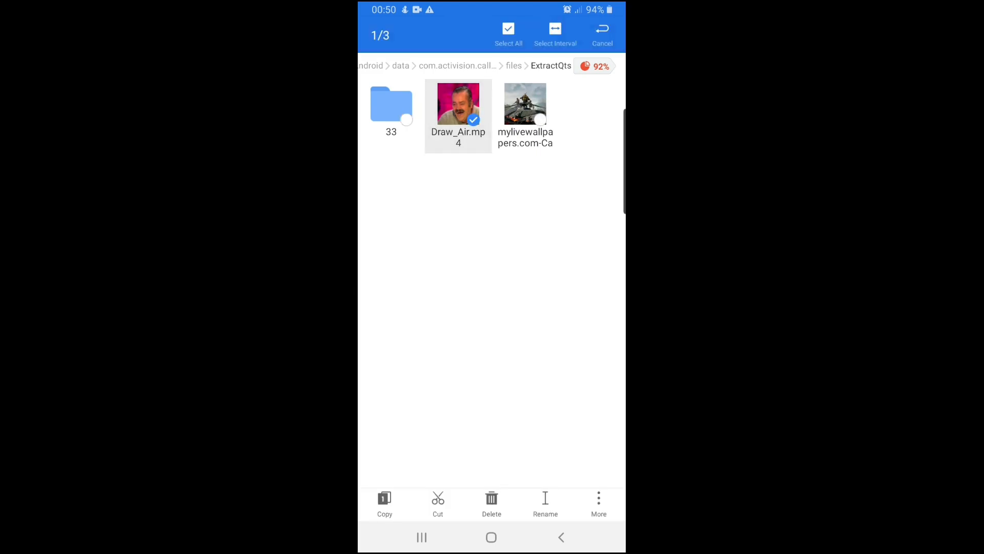
Paste the custom Draw_Air.mp4 into 33/Videos, overwriting the original
{"action": "left_click", "coordinate": [391, 105]}
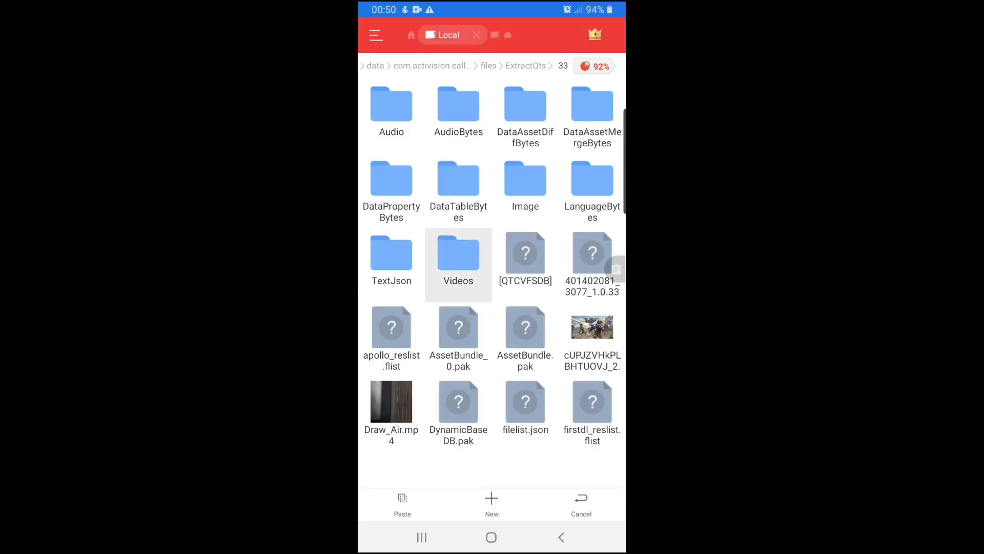
{"action": "left_click", "coordinate": [402, 505]}
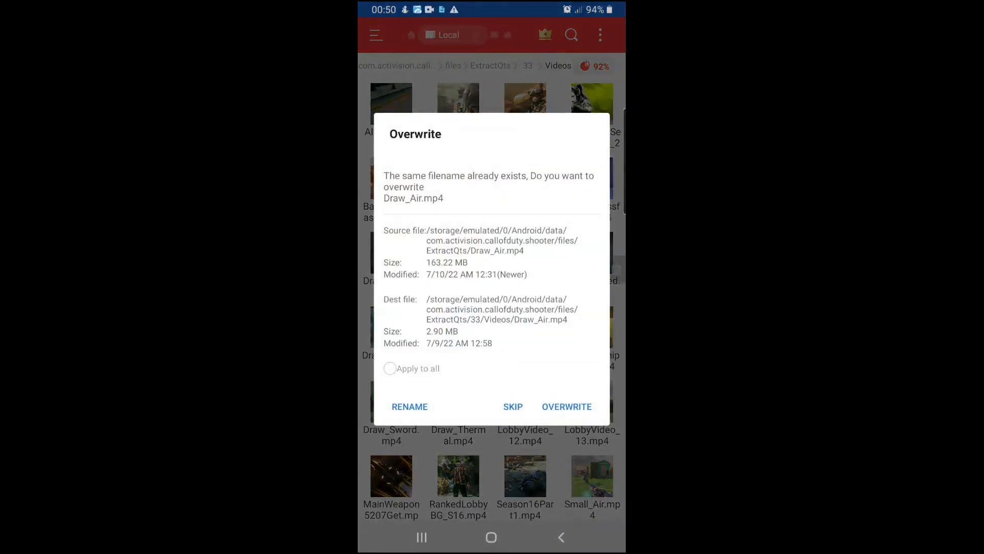
{"action": "left_click", "coordinate": [566, 406]}
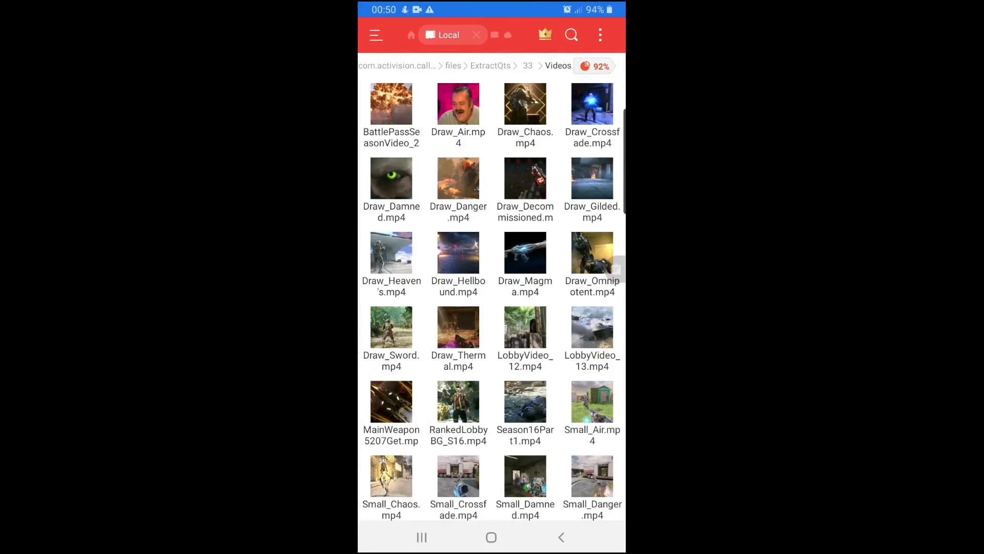
Copy the name StartVideo.mp4 from the game's video to the clipboard
{"action": "scroll", "scroll_direction": "down", "scroll_amount": 3}
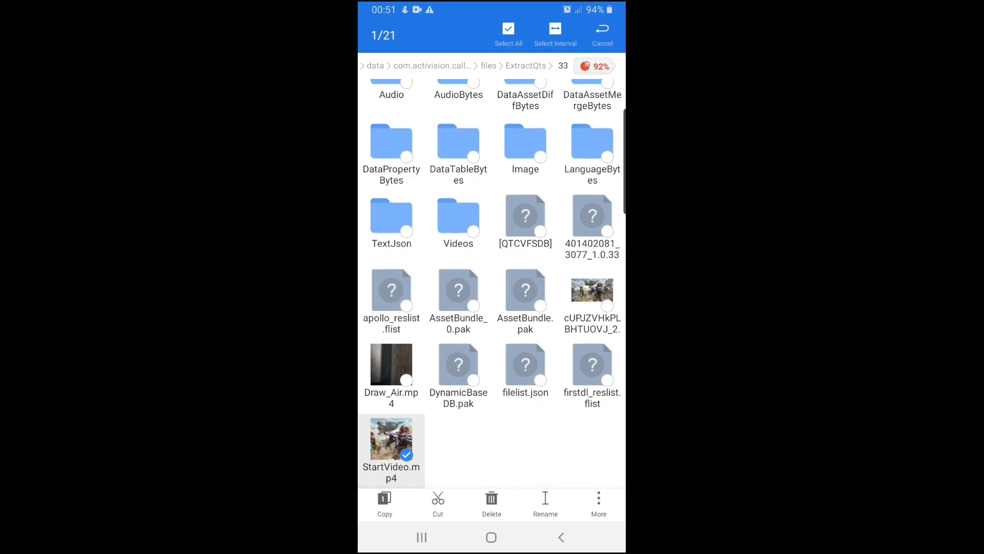
{"action": "left_click", "coordinate": [544, 503]}
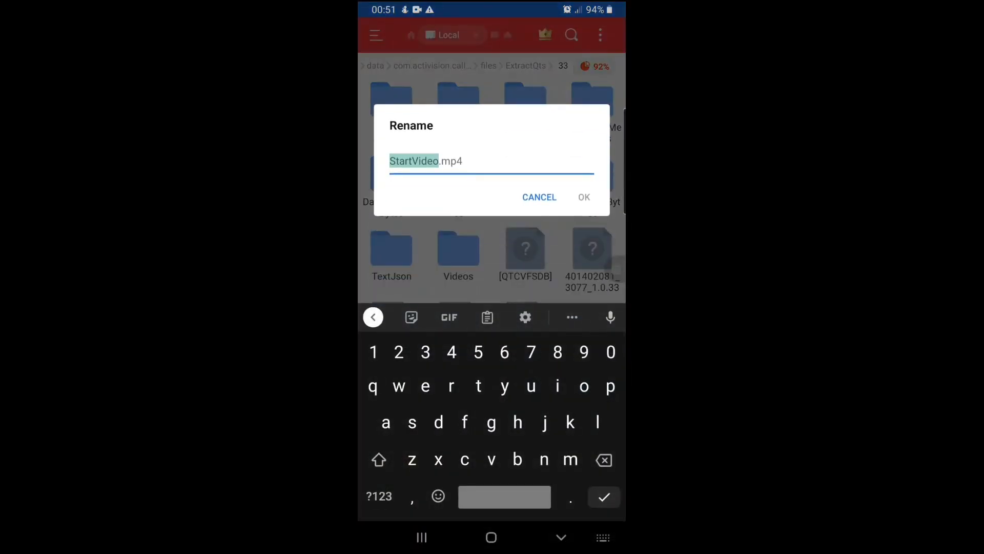
{"action": "double_click", "coordinate": [425, 161]}
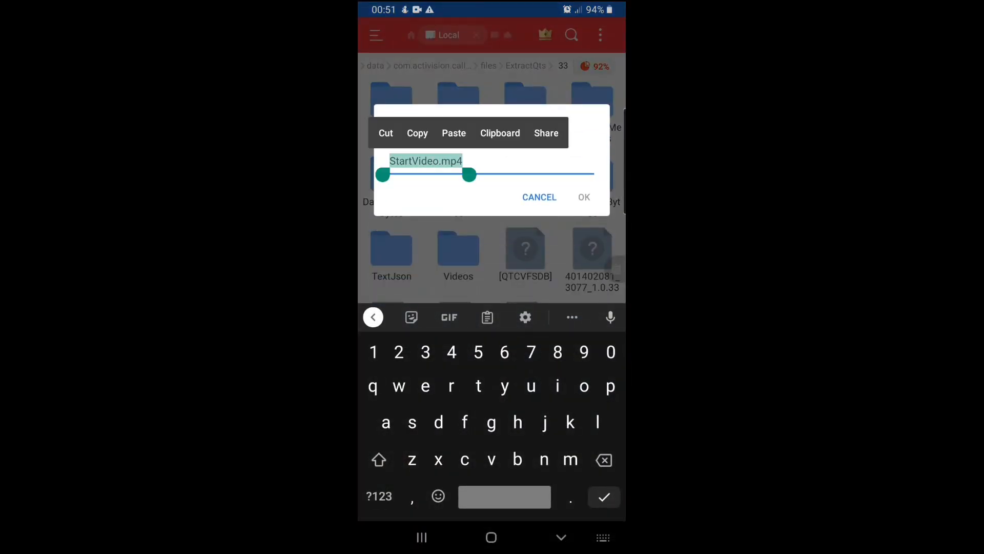
{"action": "left_click", "coordinate": [417, 132]}
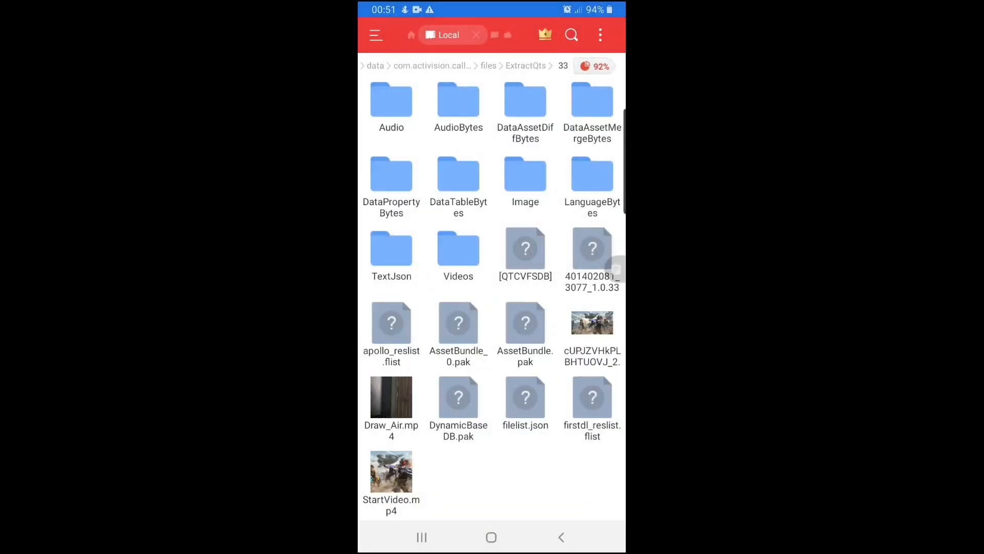
Rename the custom mylivewallpapers clip in ExtractQts to StartVideo.mp4
{"action": "double_click", "coordinate": [457, 104]}
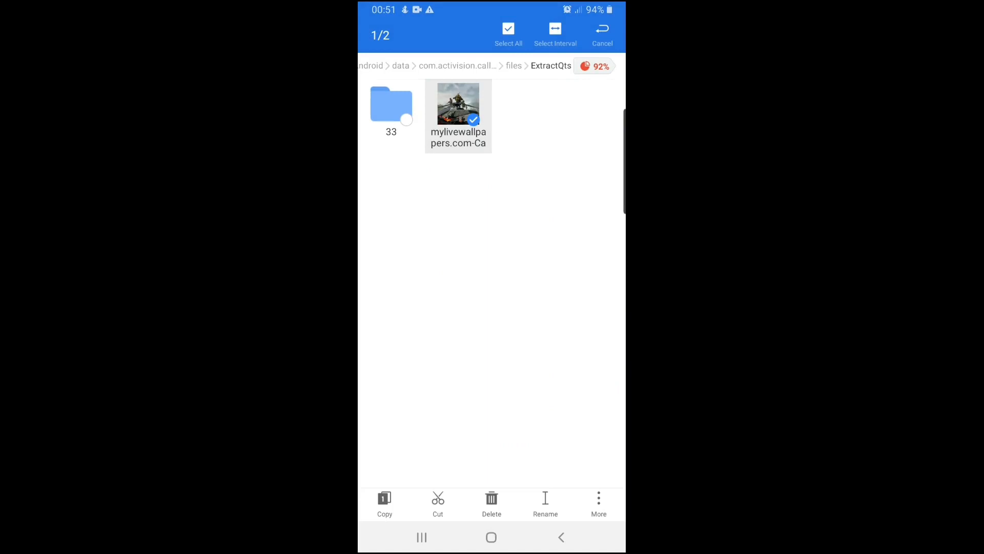
{"action": "left_click", "coordinate": [545, 505]}
{"action": "type", "text": "StartVideo.mp4"}
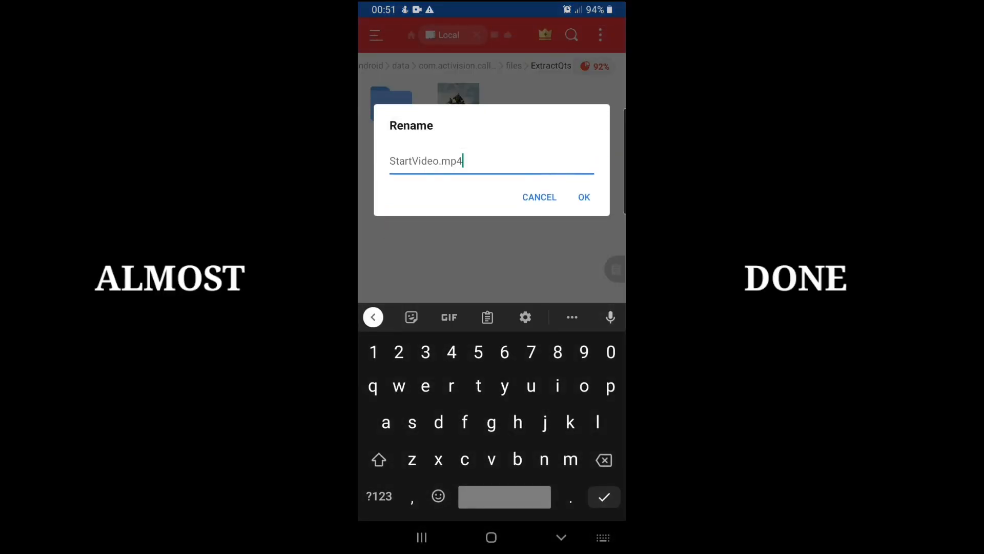
{"action": "left_click", "coordinate": [582, 197]}
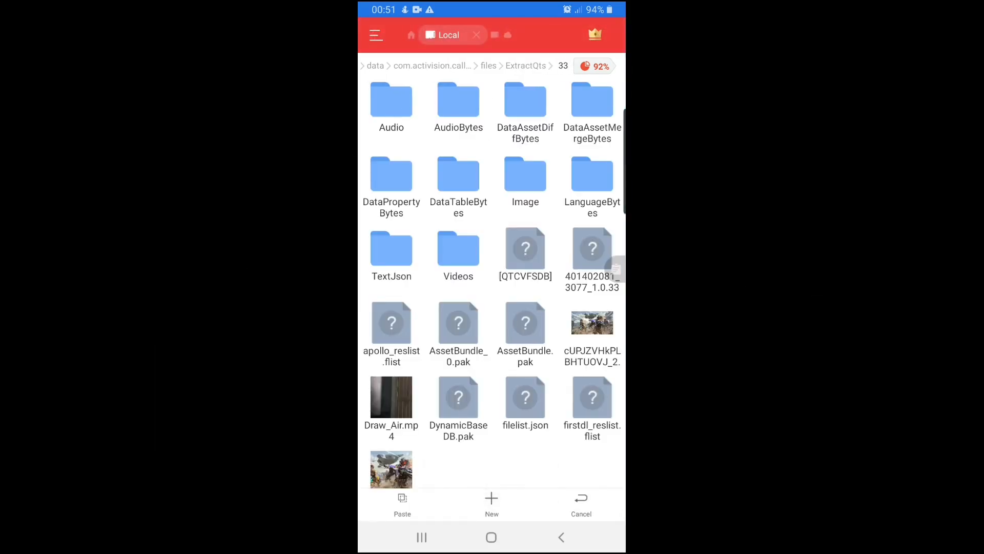
Paste the custom StartVideo.mp4 into the Videos folder, overwriting the original
{"action": "left_click", "coordinate": [401, 505]}
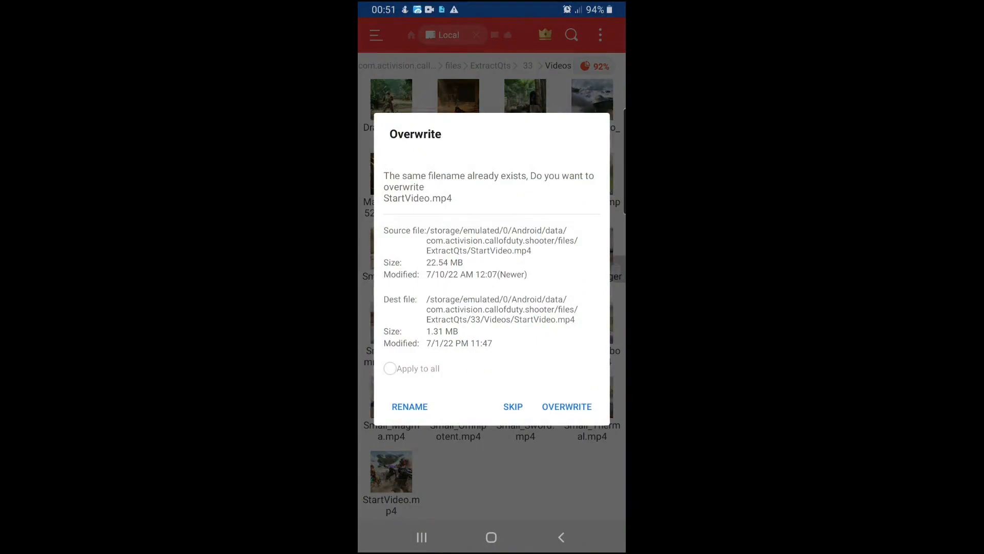
{"action": "left_click", "coordinate": [566, 406]}
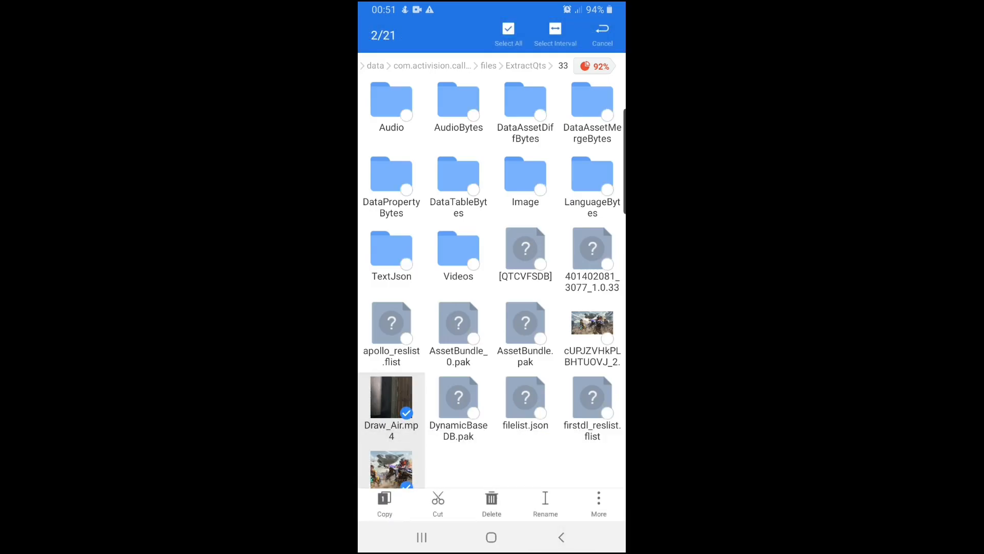
Clear the selection, confirm the Image folder shows the Warzone picture, and go back to folder 33
{"action": "left_click", "coordinate": [457, 245]}
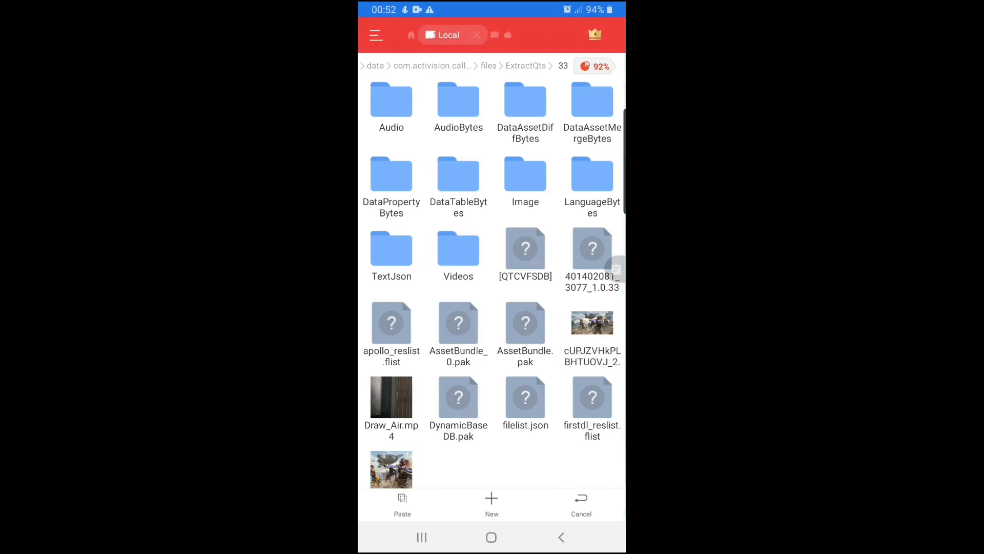
{"action": "left_click", "coordinate": [525, 174]}
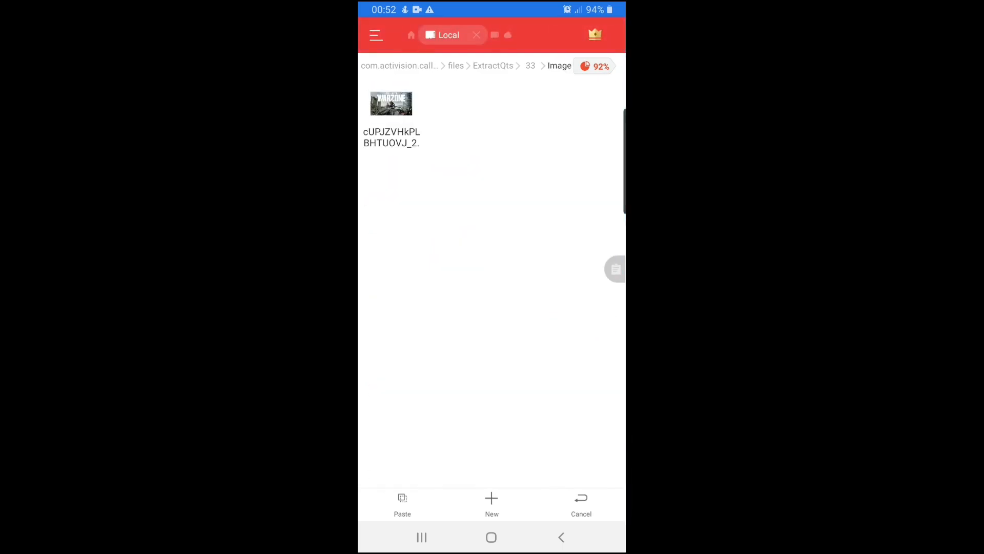
{"action": "left_click", "coordinate": [580, 505]}
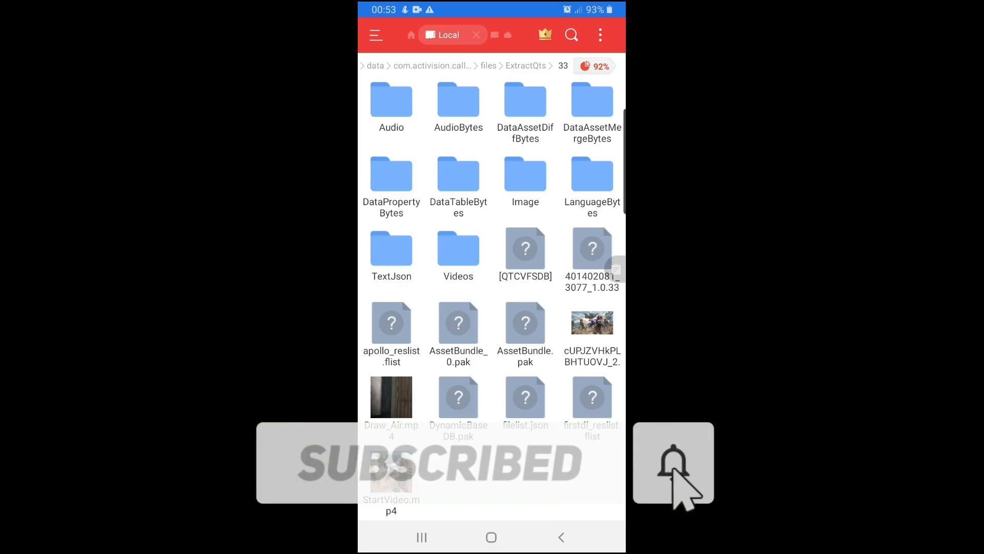
{"action": "mouse_move", "coordinate": [675, 476]}
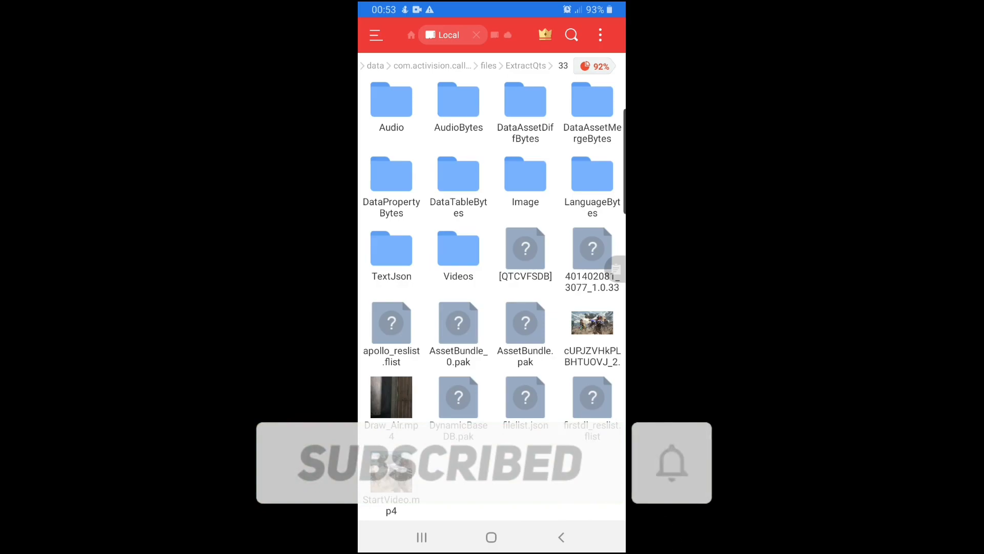